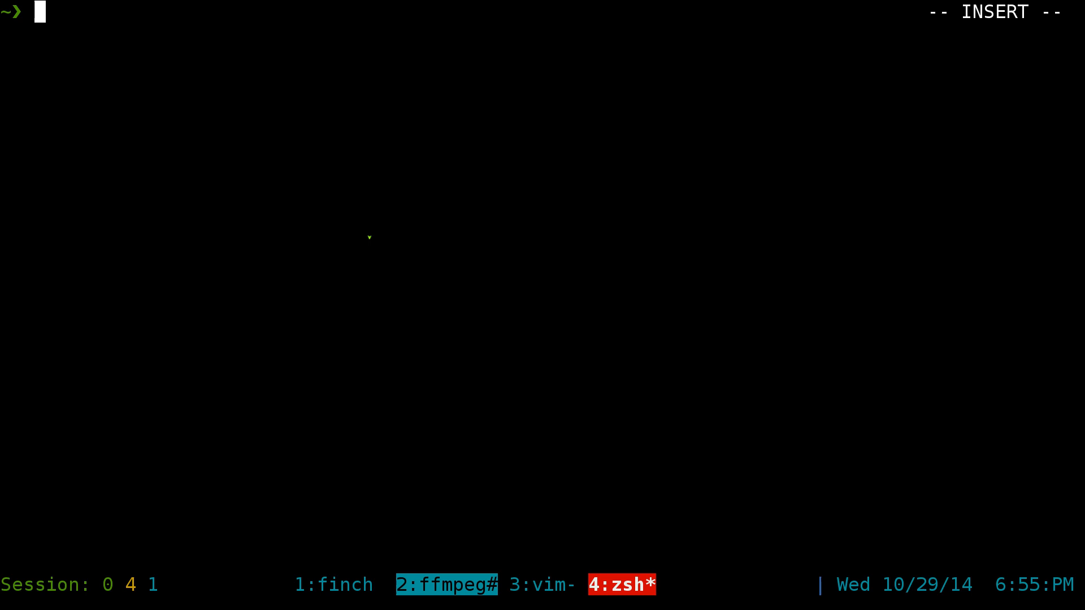
# - Run fzf-dmenu in zsh and filter the 123 desktop entries with 'thun'
pyautogui.write('fzf')
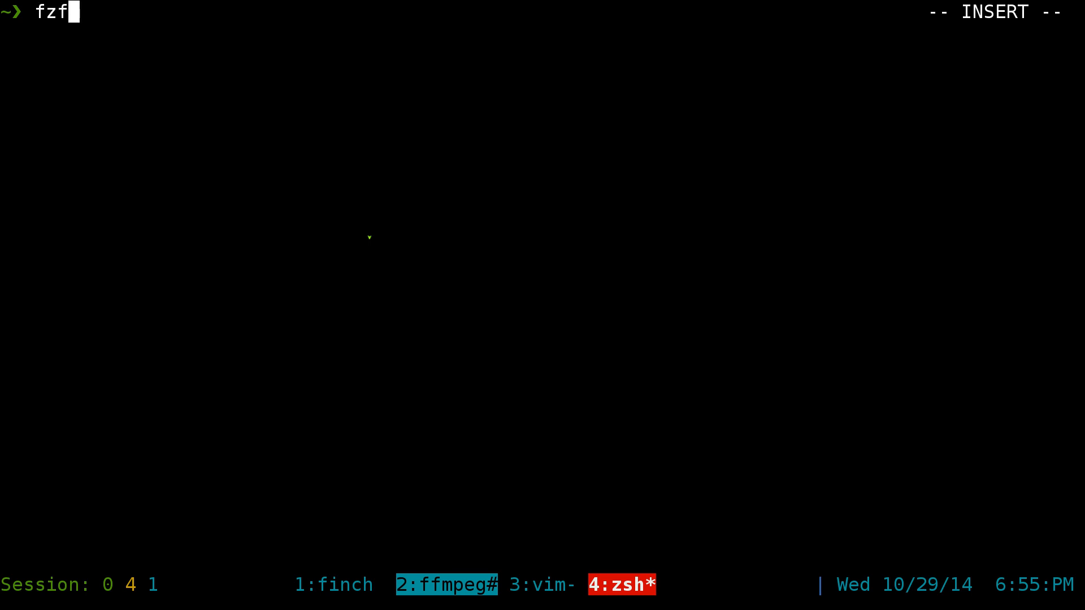
pyautogui.write('-dmenu')
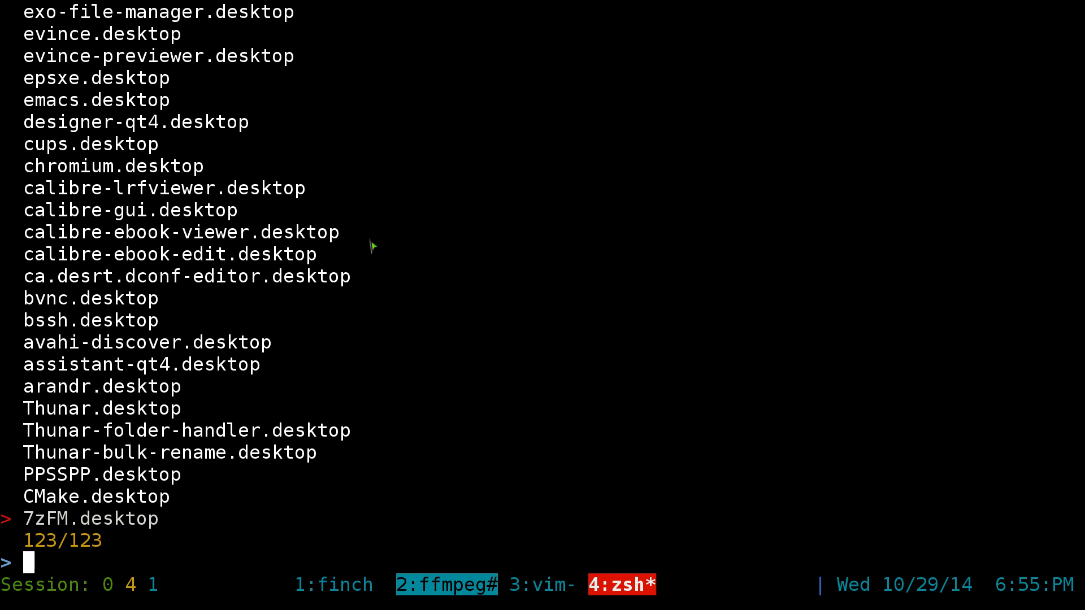
pyautogui.write('thun')
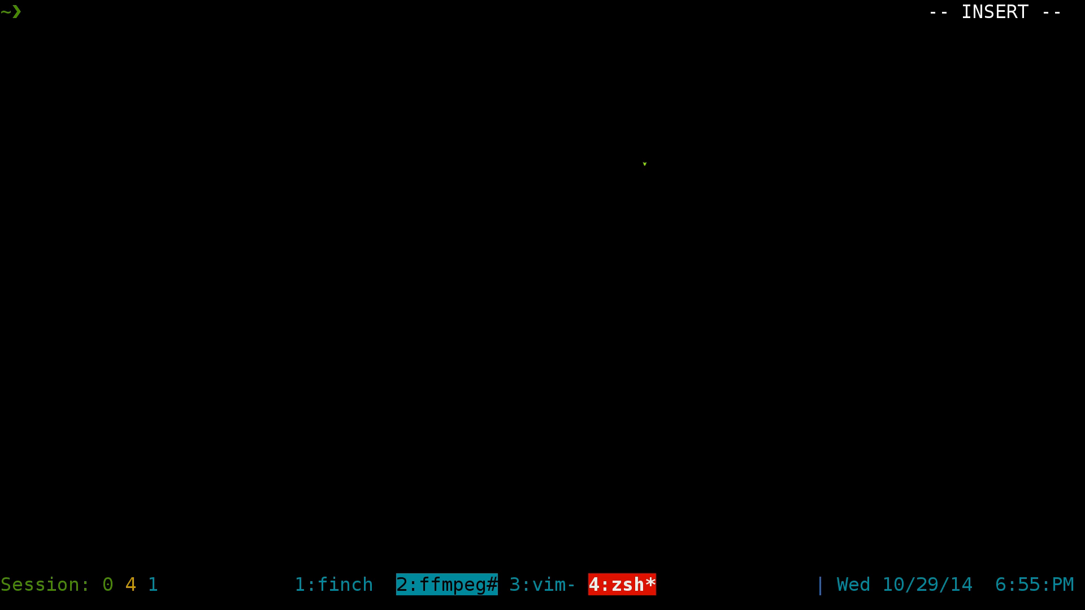
# - Open ~/.zshrc with cfg-zshrc and highlight the bindkey '^O' fzf-dmenu line
pyautogui.write('cfg-zshrc')
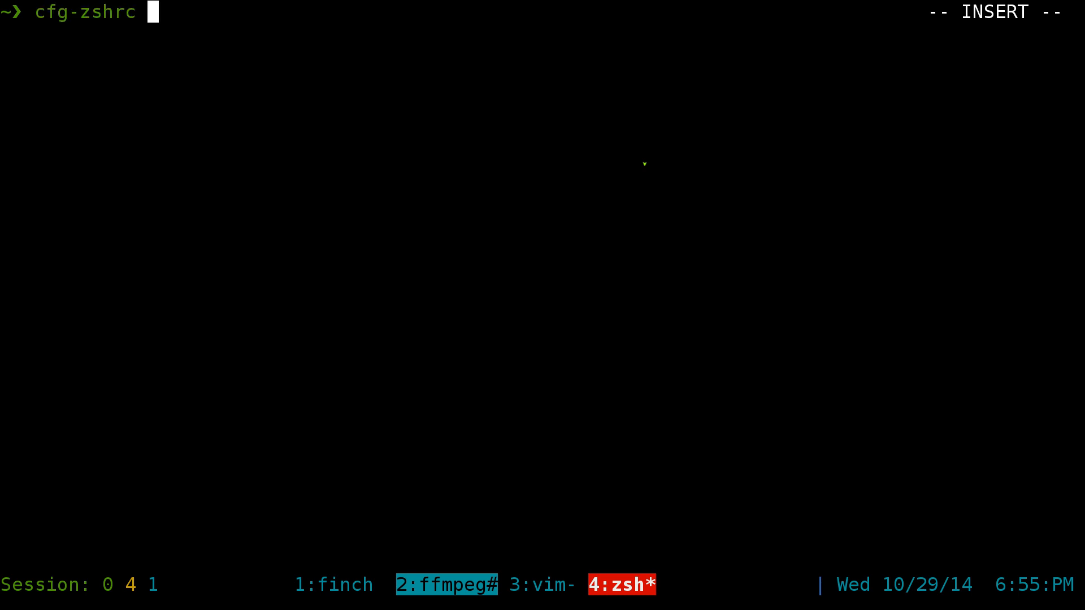
pyautogui.press('Enter')
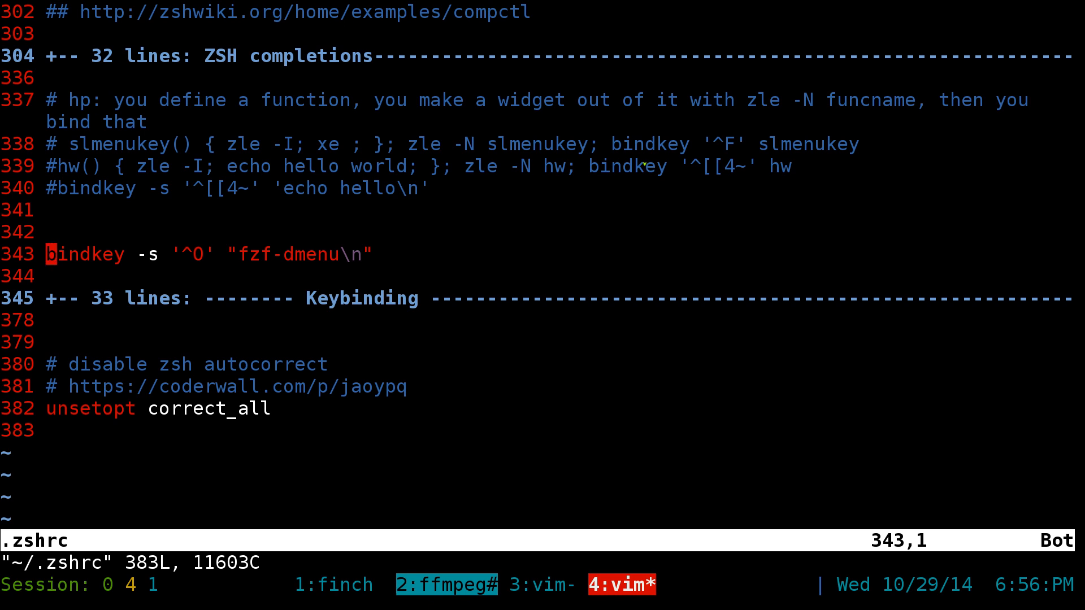
pyautogui.press('V')
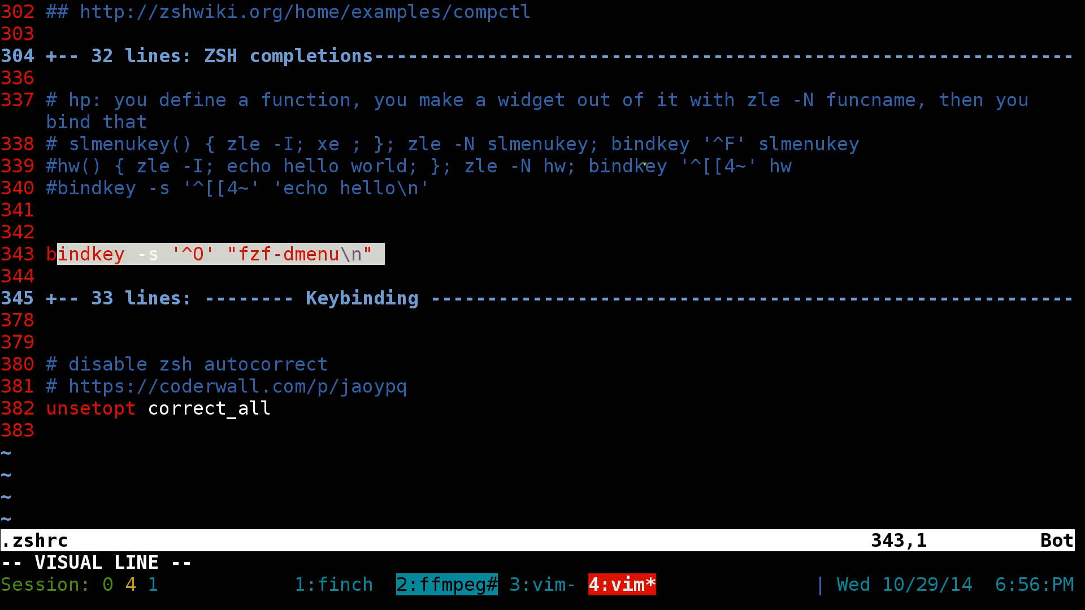
pyautogui.press('Escape')
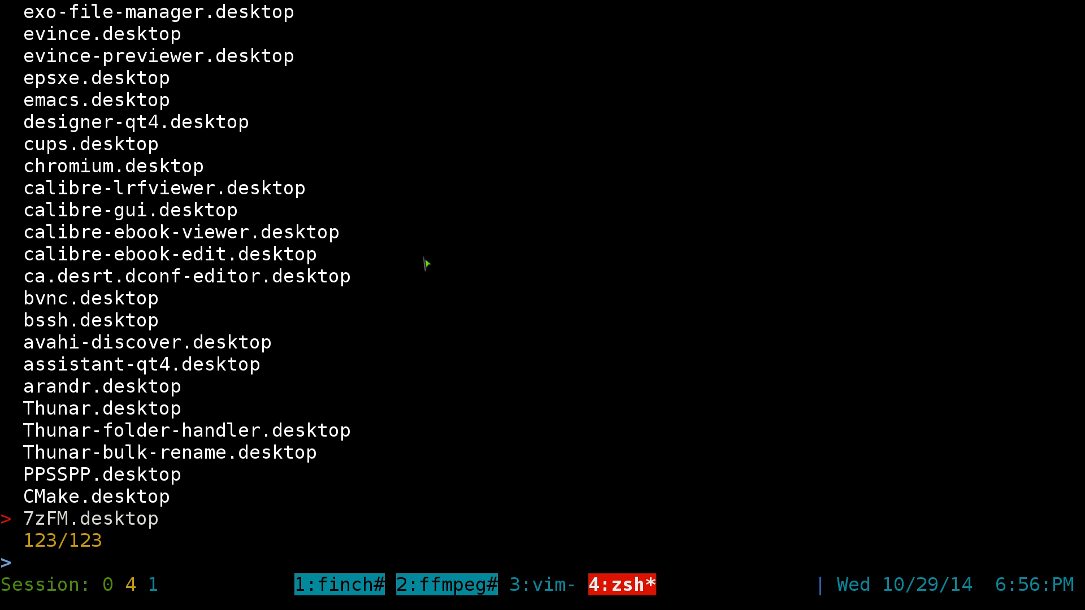
# - Filter fzf-dmenu by 'mous' to launch mousepad.desktop, then start bash
pyautogui.write('mous')
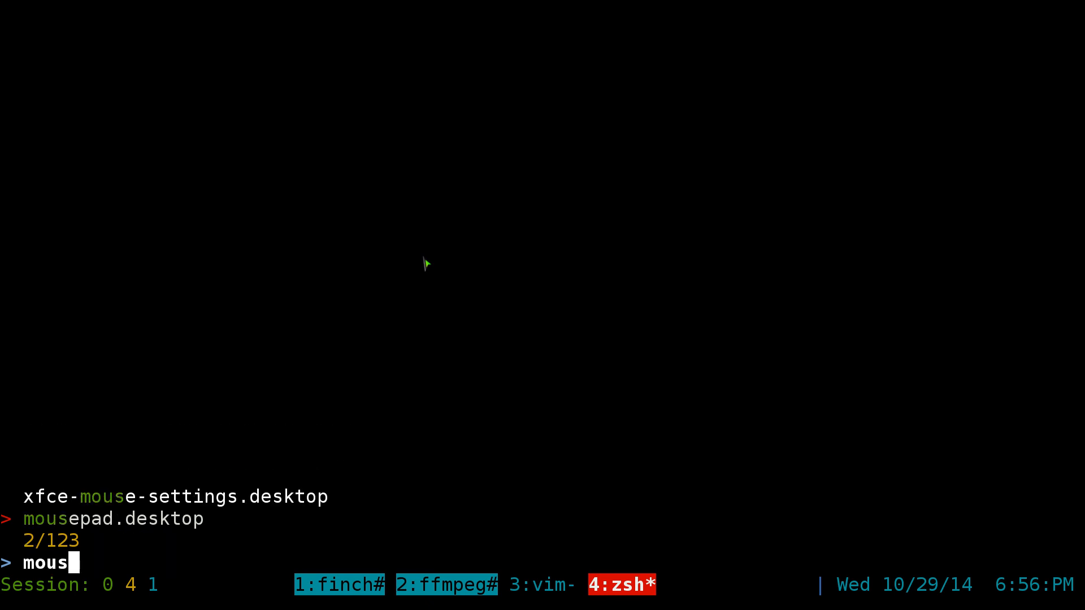
pyautogui.press('Return')
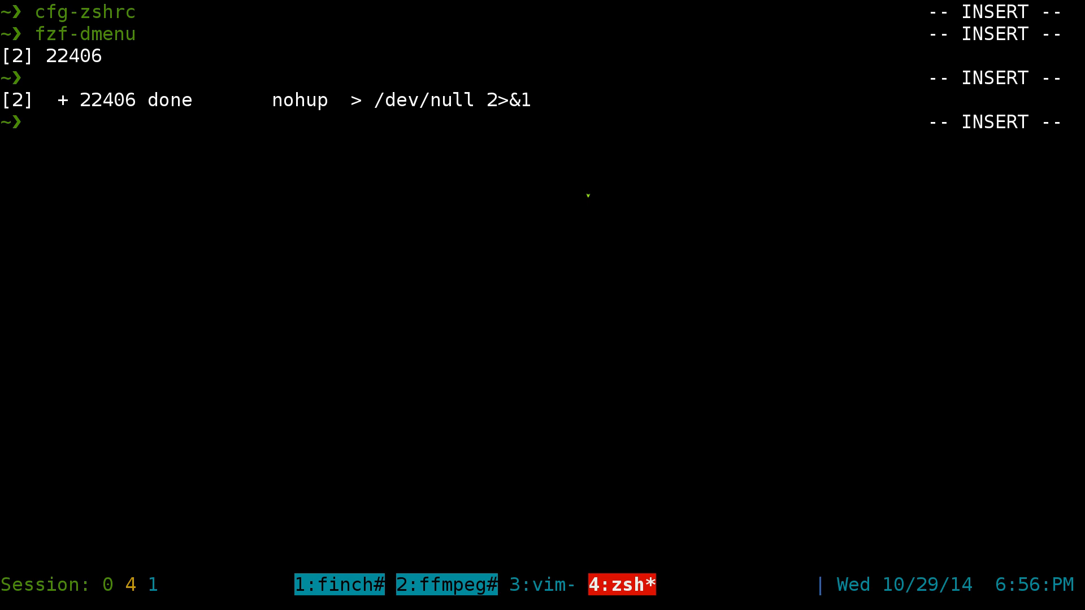
pyautogui.write('bash')
pyautogui.write('c-')
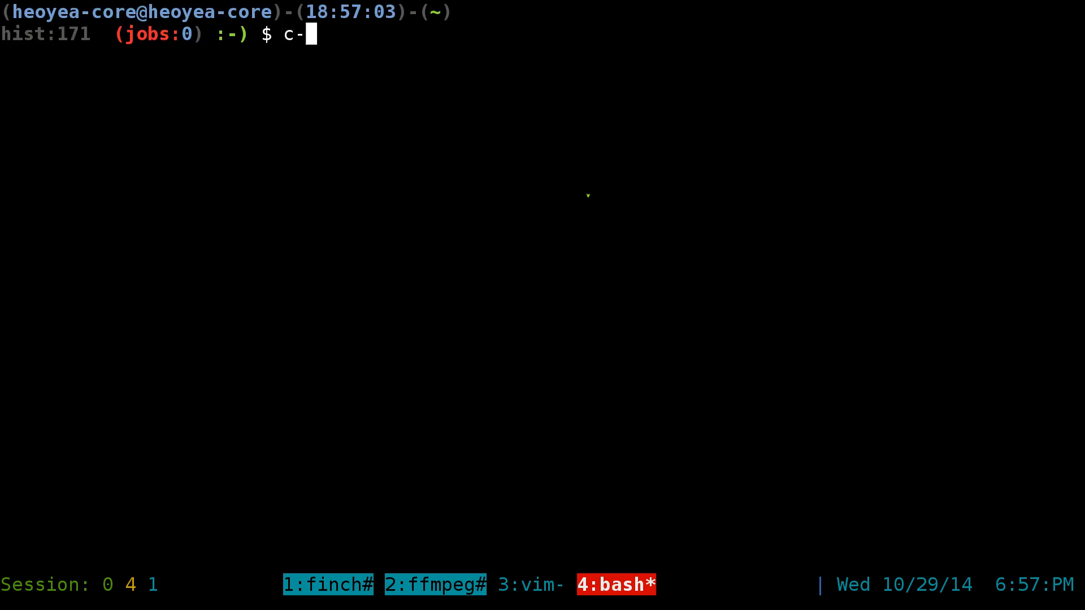
# - Enter the cfg-bashrc command to review the bash configuration
pyautogui.write('f')
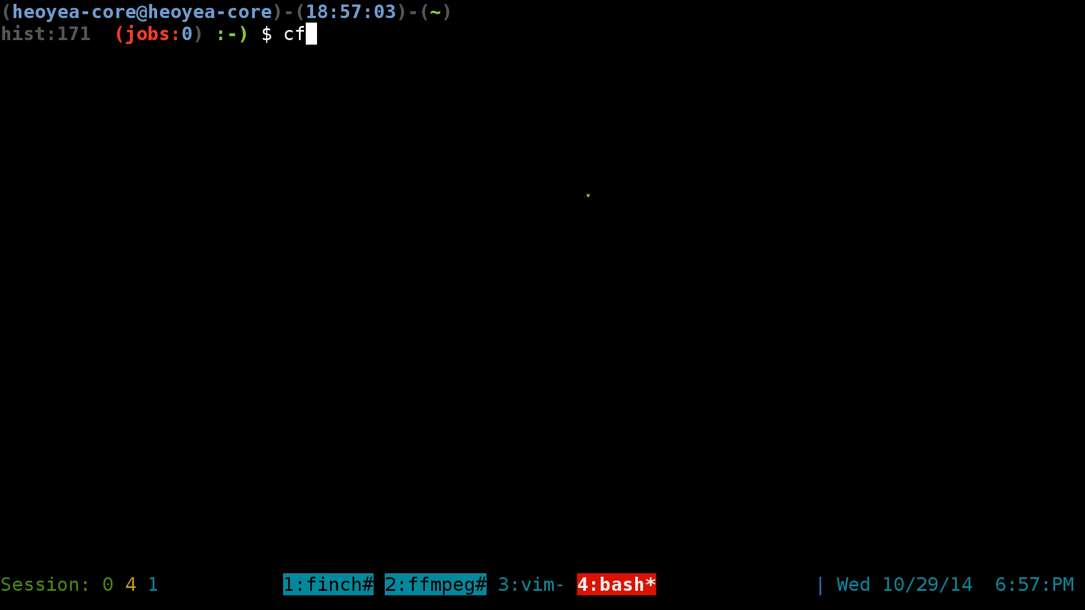
pyautogui.write('g-ba')
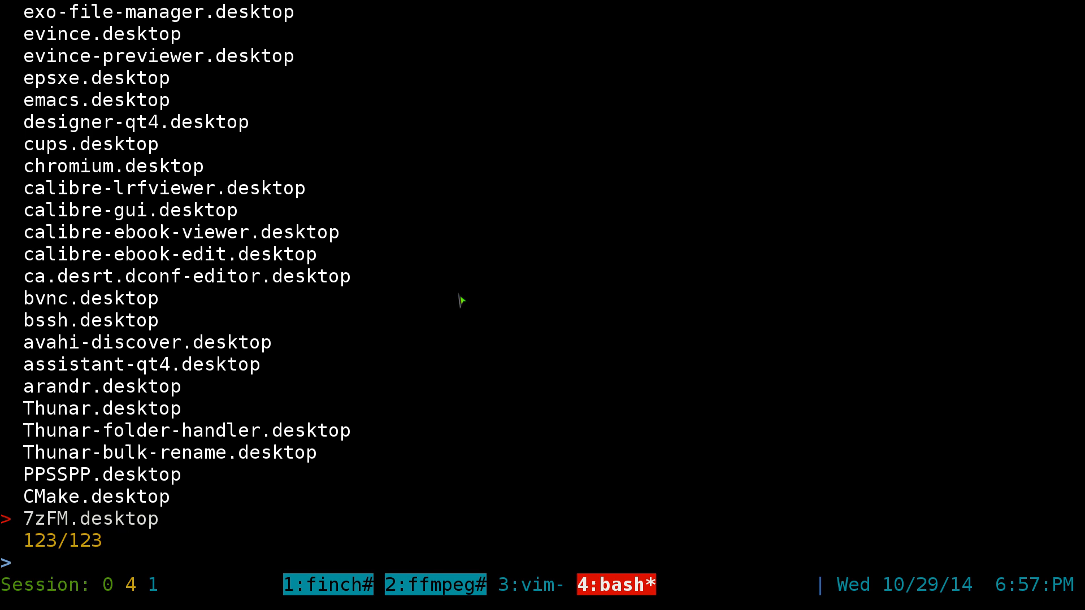
# - Filter the fzf-dmenu list with 'libre' to pick a matching application
pyautogui.write('libre')
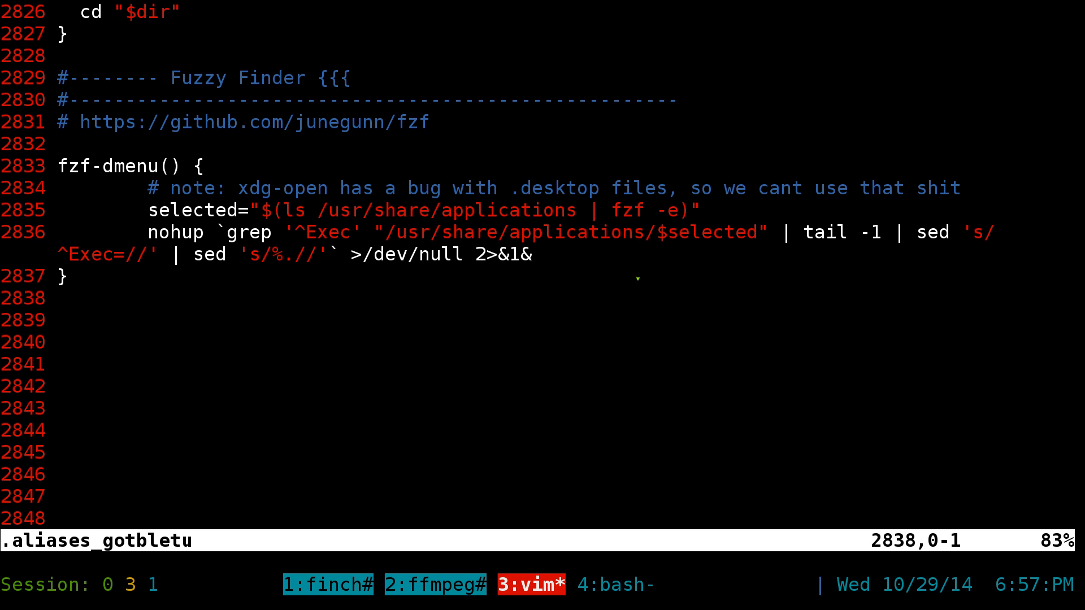
# - Switch to tmux window 1:finch and open then dismiss the Buddy List options
pyautogui.click(328, 585)
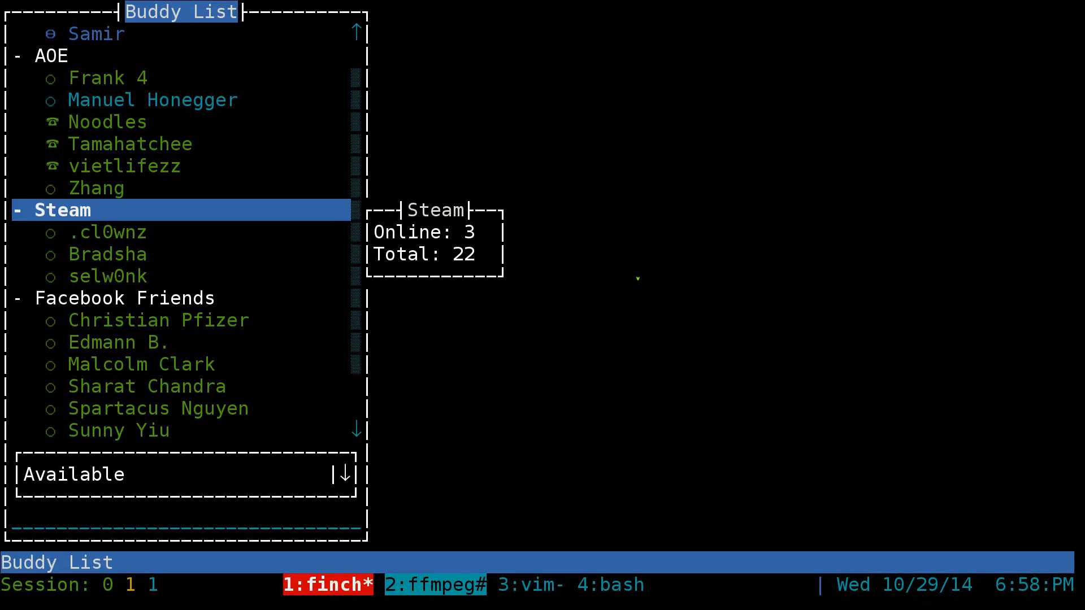
pyautogui.click(51, 12)
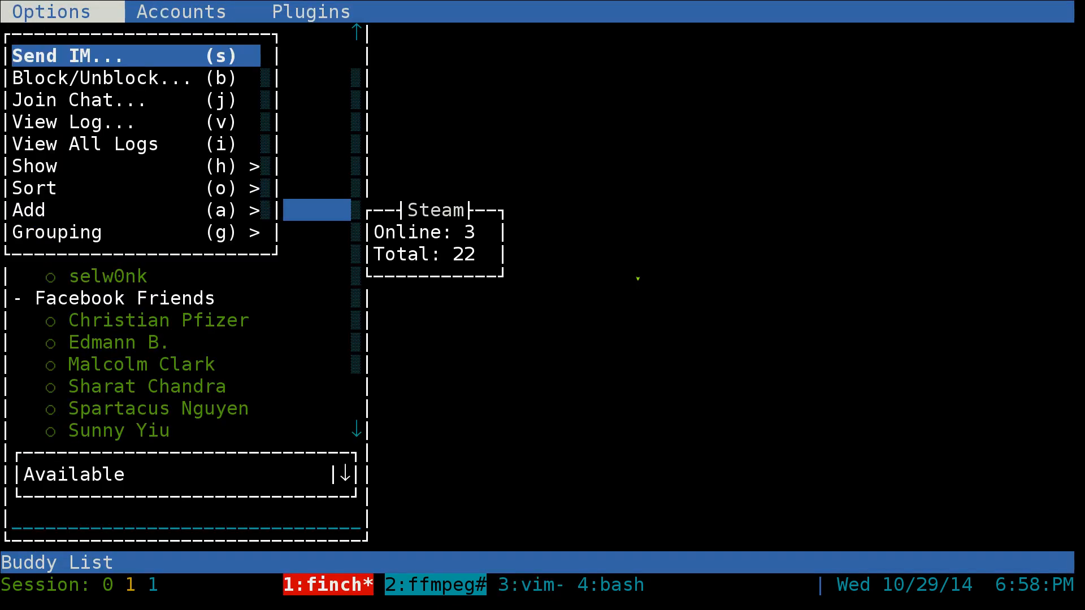
pyautogui.press('Escape')
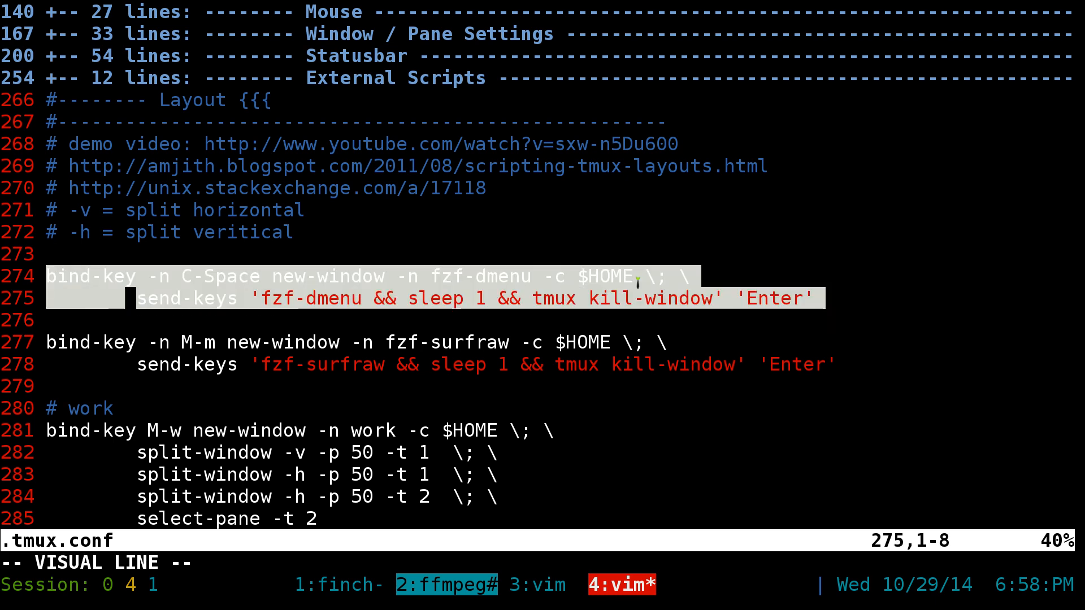
# - Leave visual selection on the C-Space new-window fzf-dmenu binding in .tmux.conf
pyautogui.press('Escape')
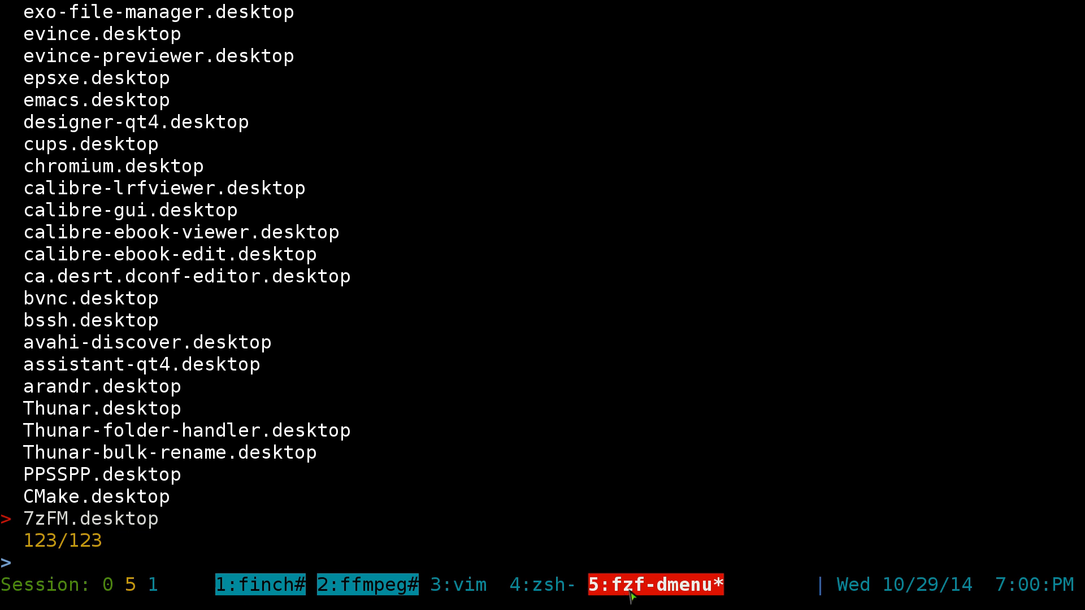
pyautogui.moveTo(697, 594)
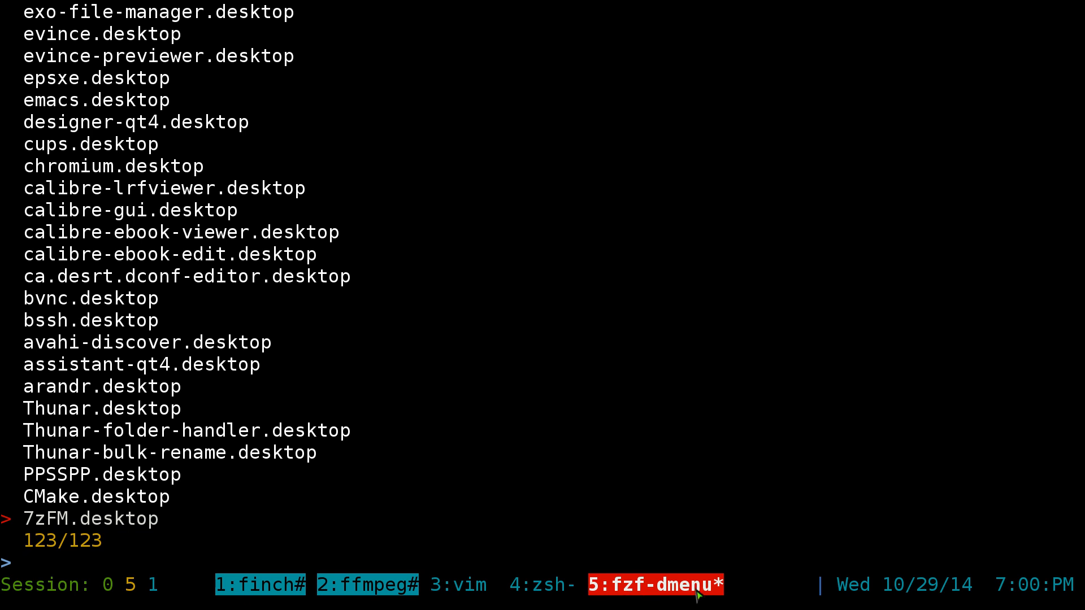
# - Filter the fzf-dmenu window by 'mouse' and launch mousepad.desktop
pyautogui.write('m')
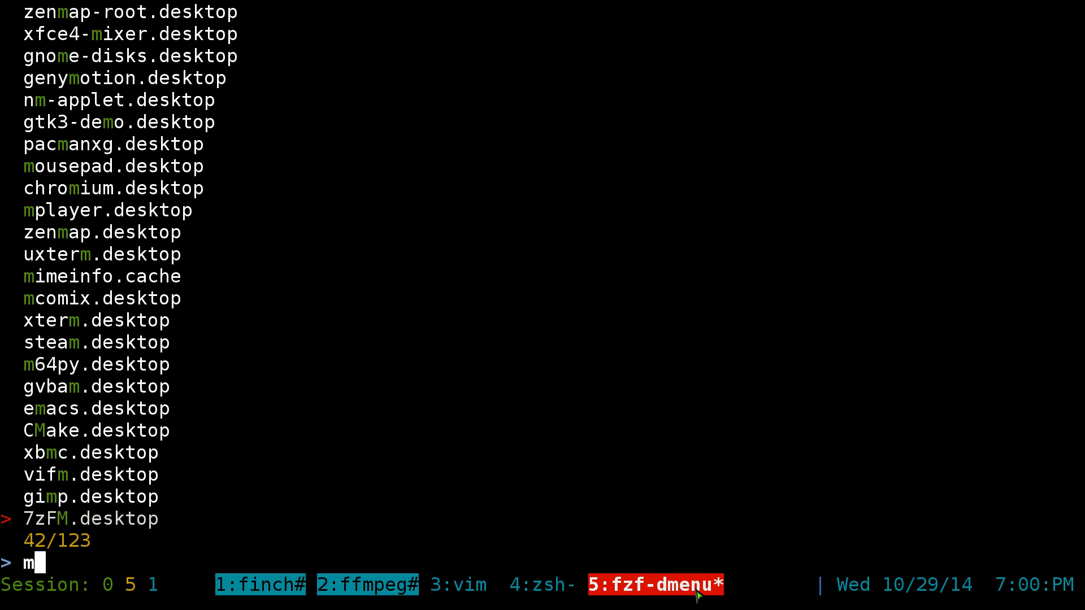
pyautogui.write('ouse')
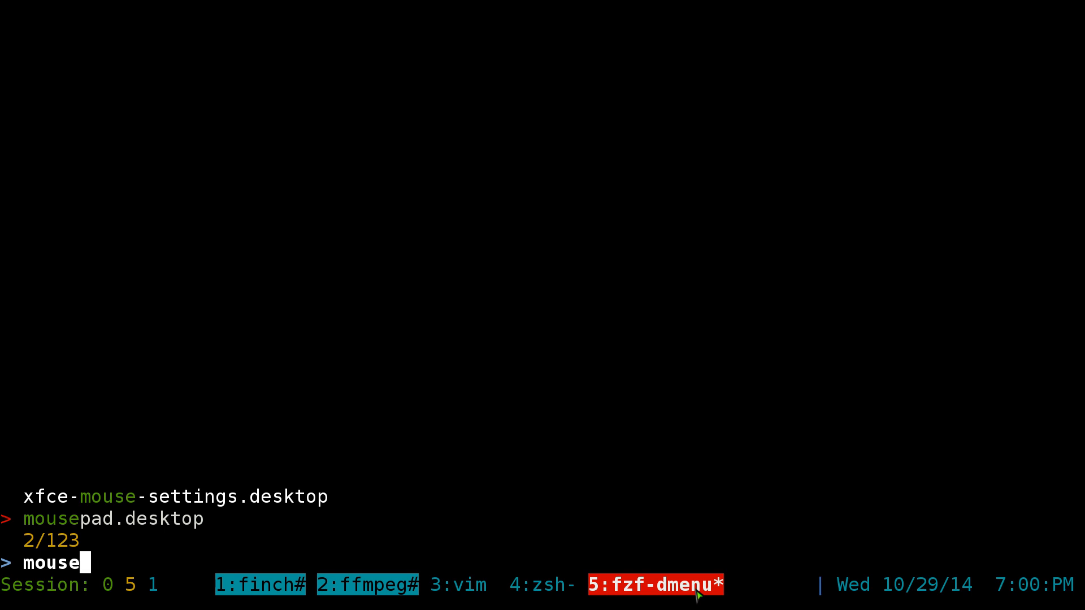
pyautogui.press('Return')
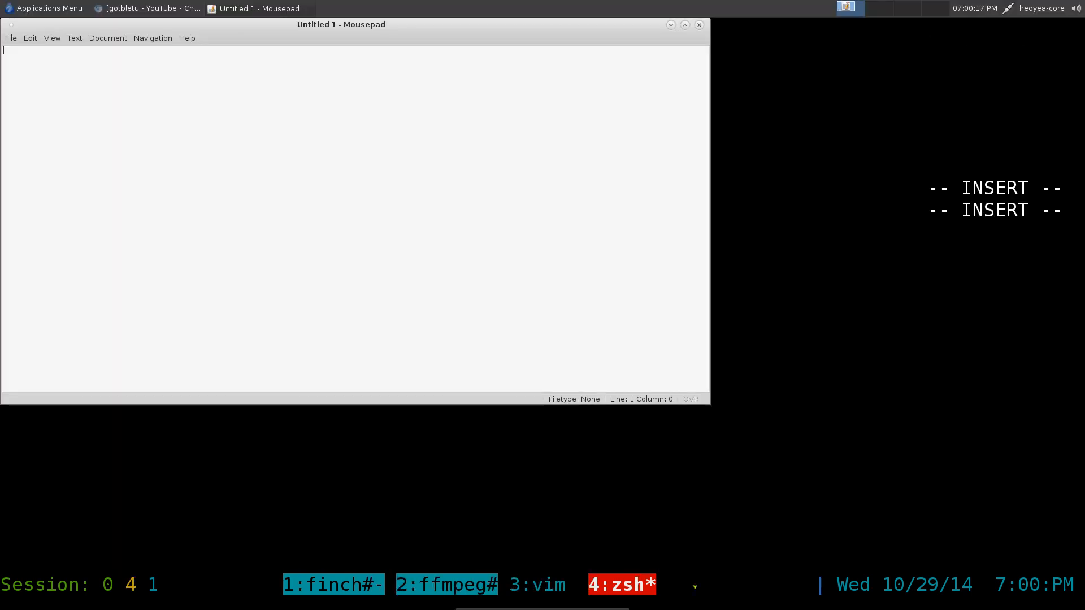